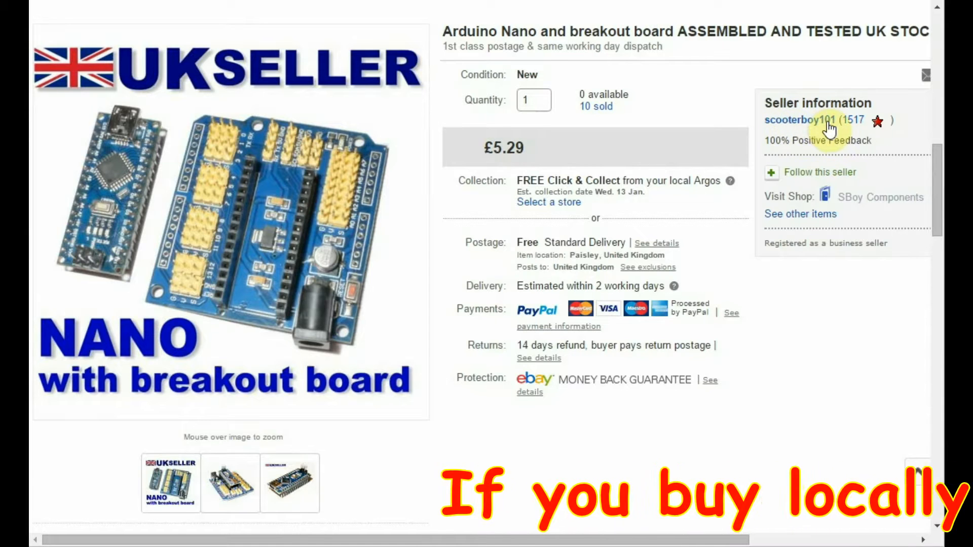
mouse_move(664, 151)
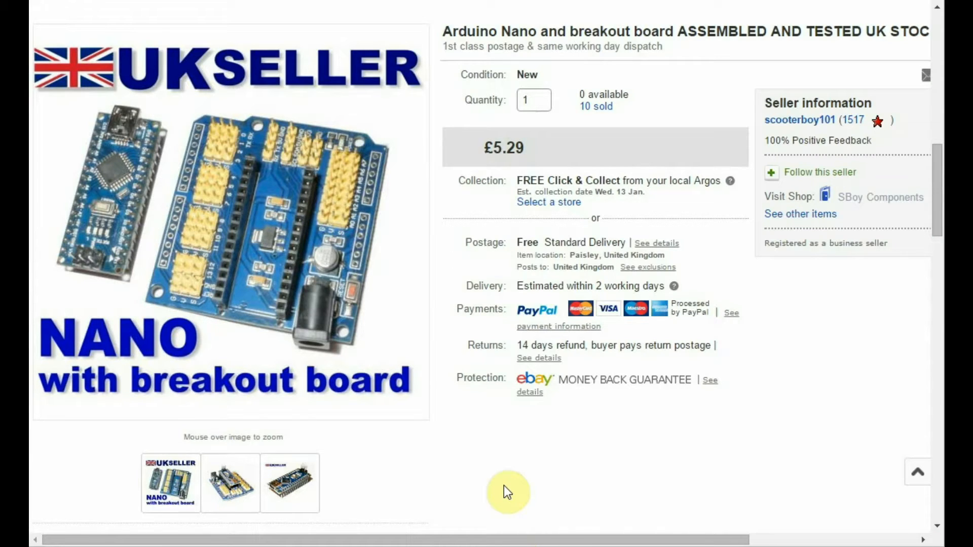
mouse_move(100, 273)
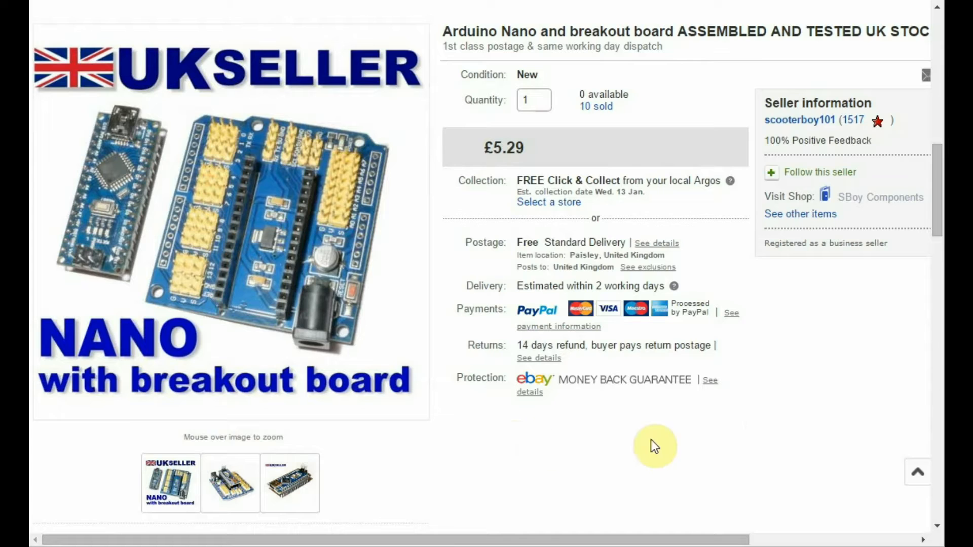
mouse_move(769, 424)
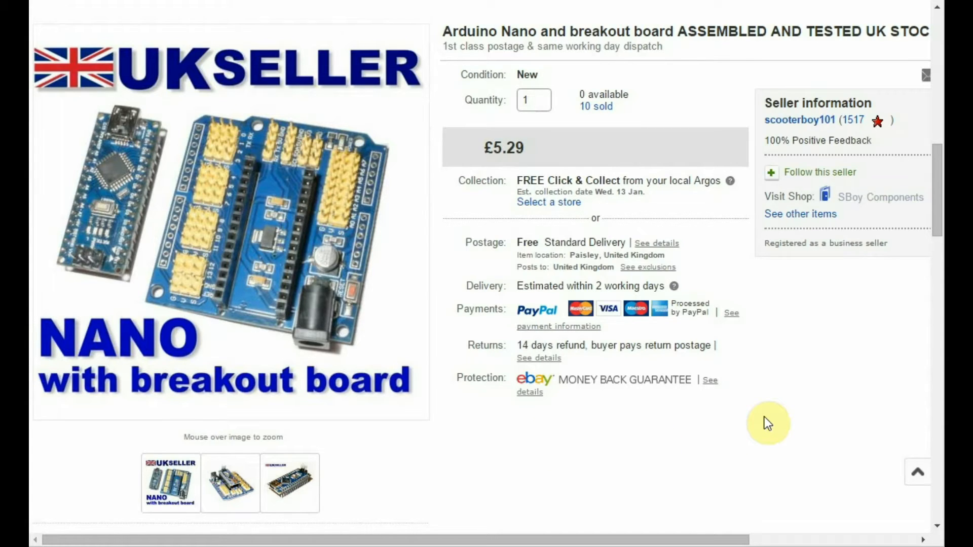